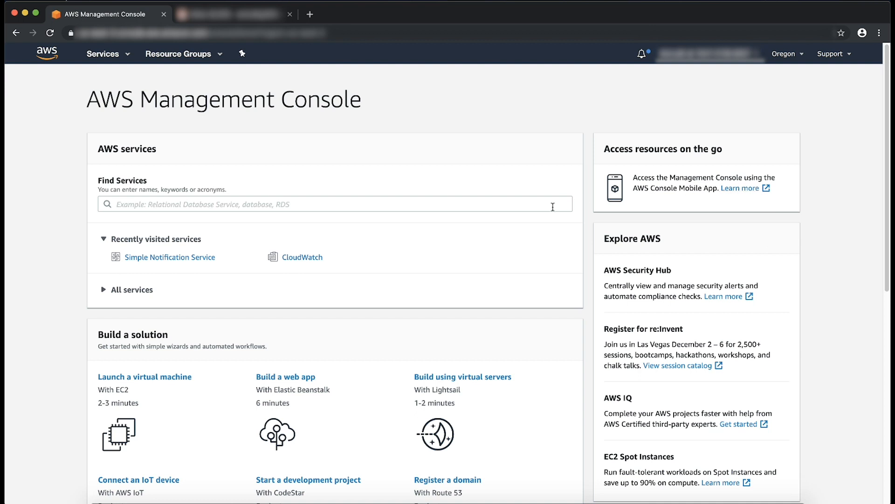
# Search for SNS and open the Simple Notification Service dashboard
pyautogui.write('SNS')
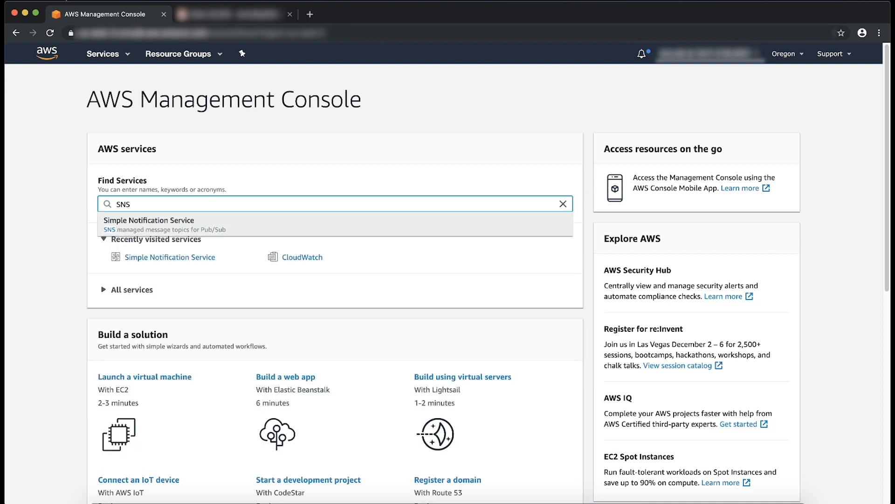
pyautogui.click(148, 220)
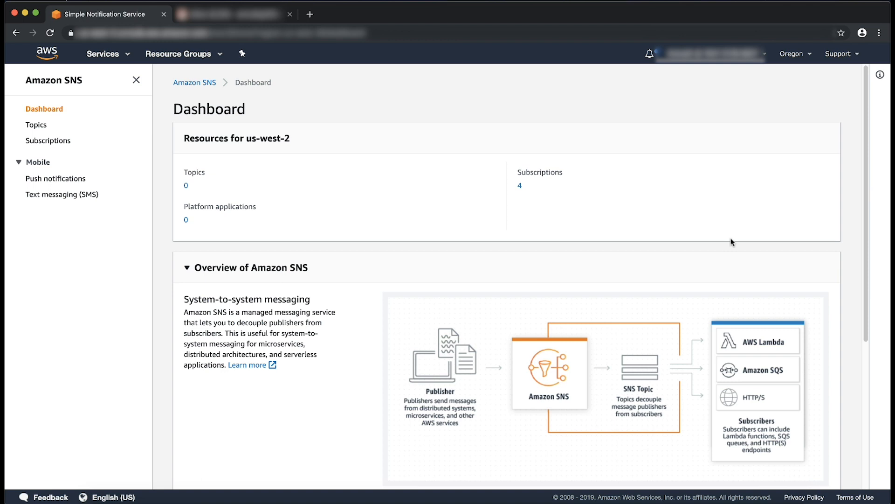
pyautogui.moveTo(124, 110)
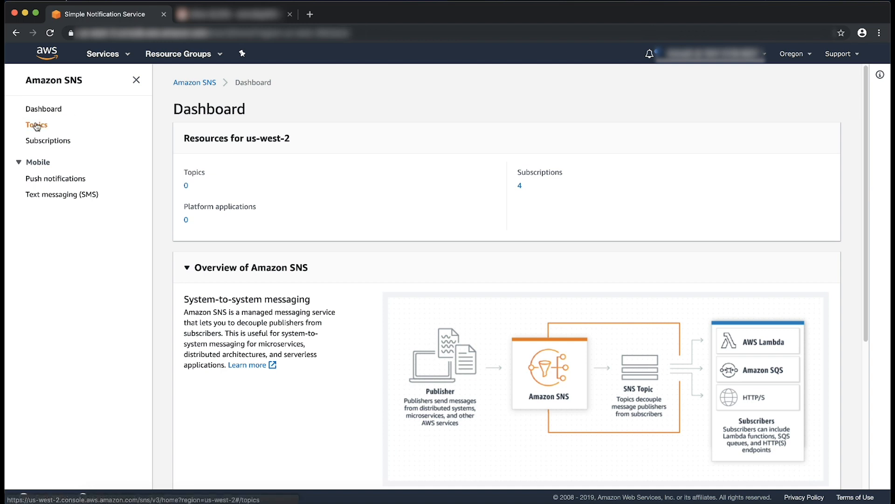
# Create an SNS topic named SMSMonthlySpendTopic
pyautogui.click(36, 124)
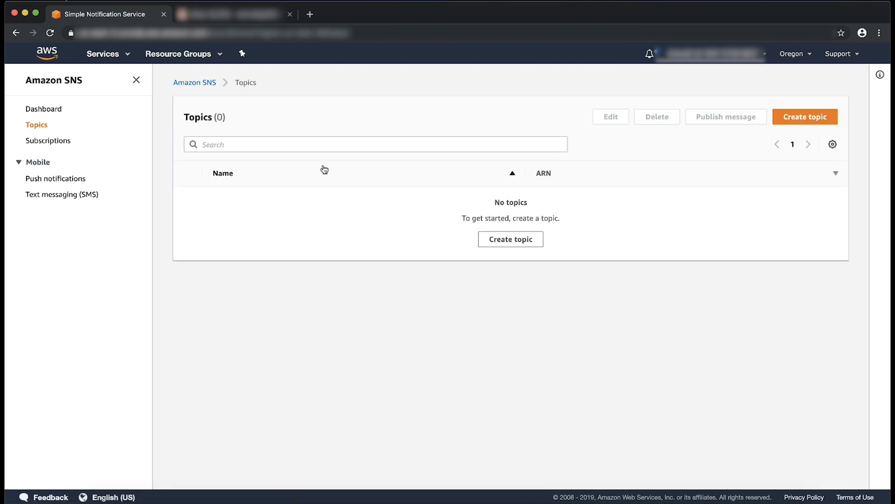
pyautogui.click(805, 116)
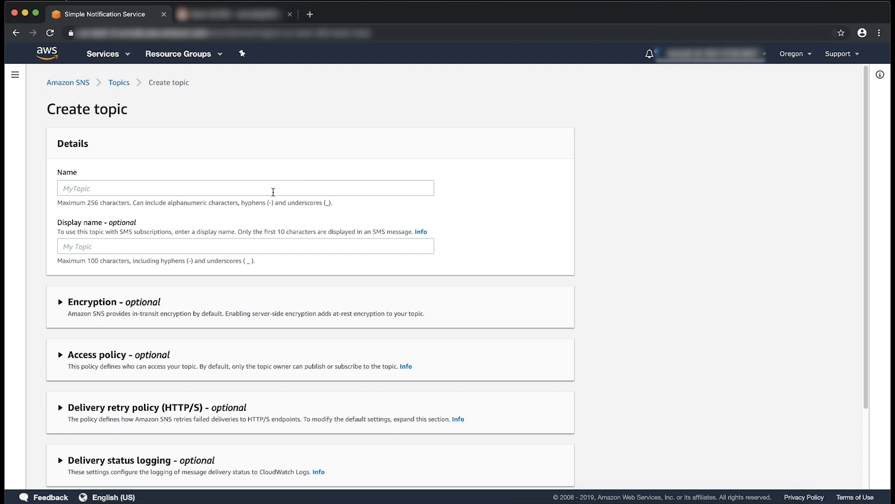
pyautogui.write('SMSMonthlySpendTopic')
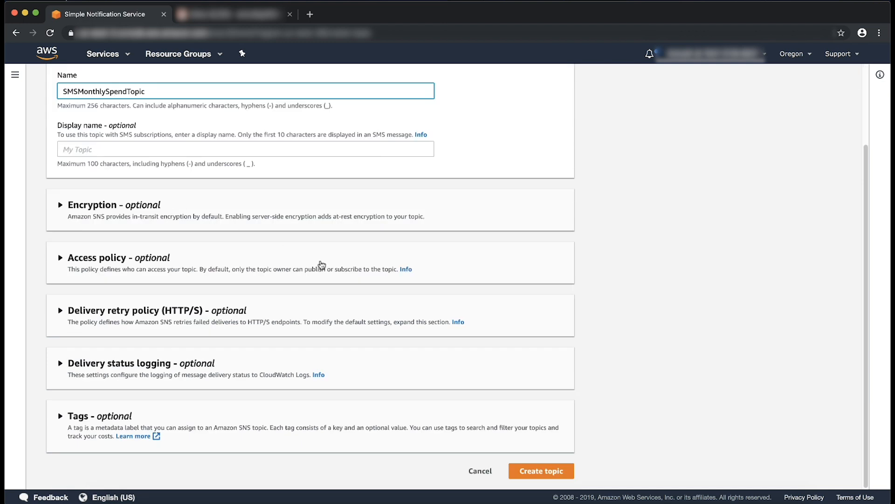
pyautogui.click(540, 470)
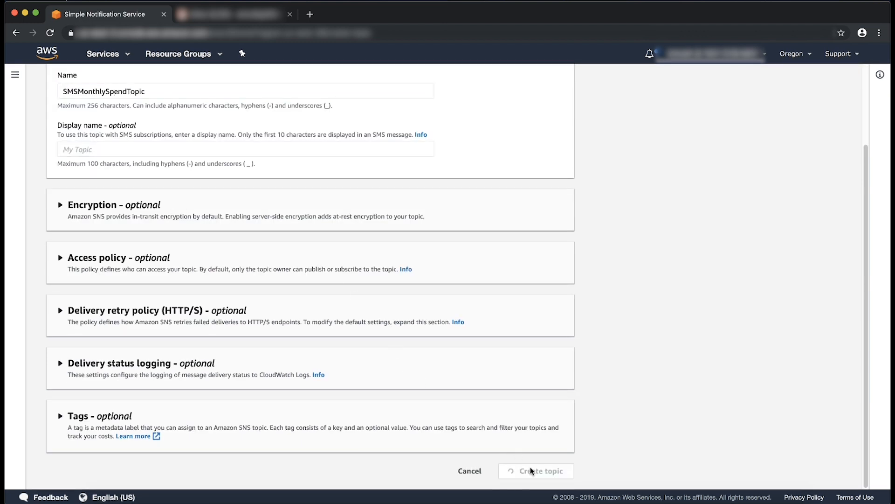
pyautogui.click(536, 471)
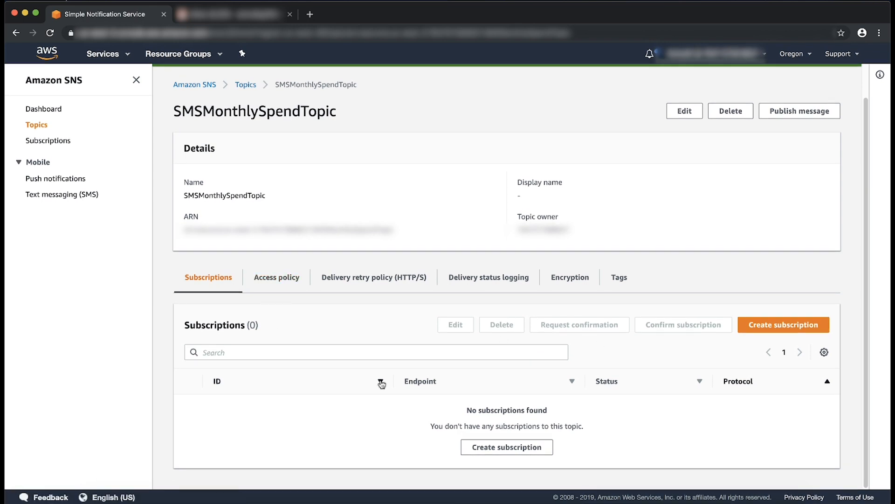
# Subscribe to SMSMonthlySpendTopic using the Email protocol
pyautogui.click(784, 324)
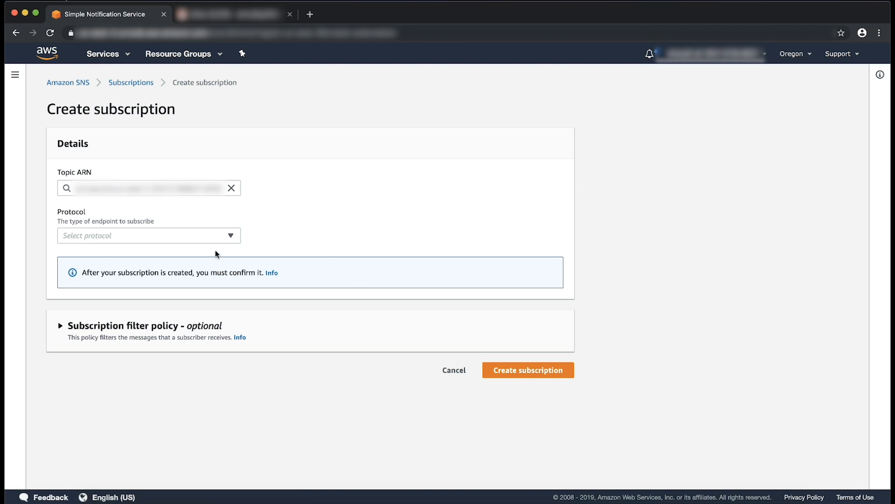
pyautogui.click(148, 235)
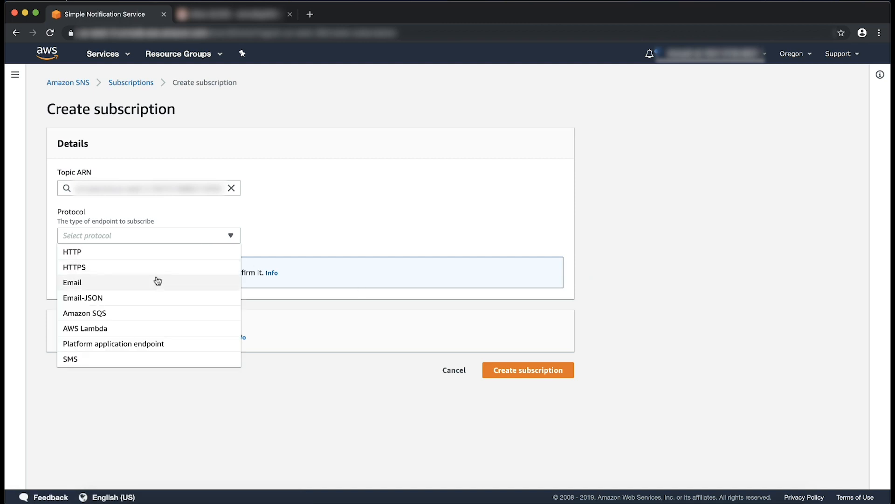
pyautogui.click(71, 282)
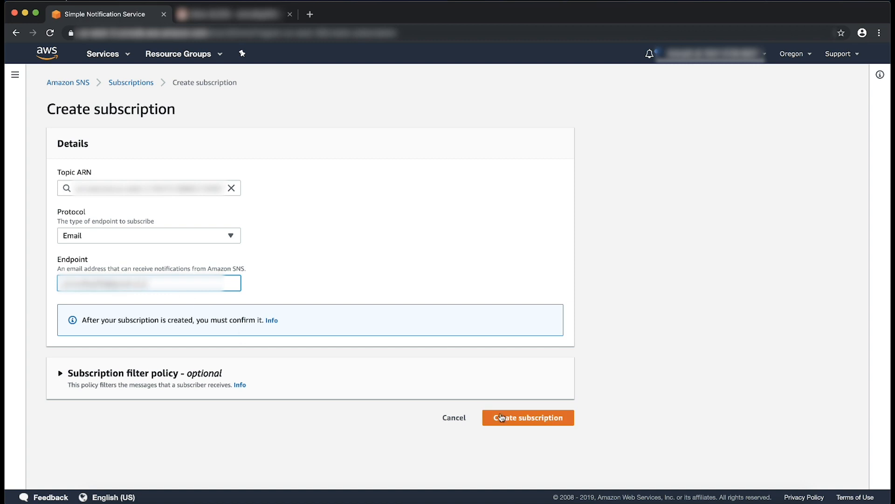
pyautogui.click(527, 418)
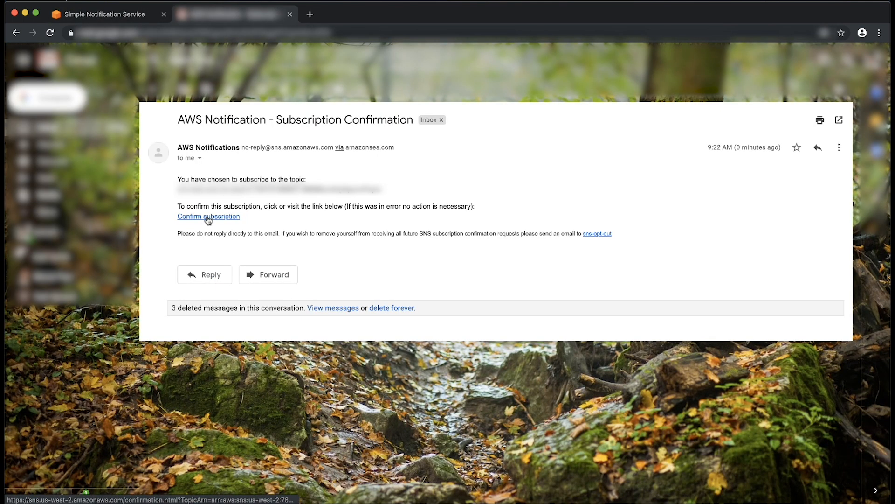
# Follow the Confirm subscription link in the AWS Notification email
pyautogui.click(208, 216)
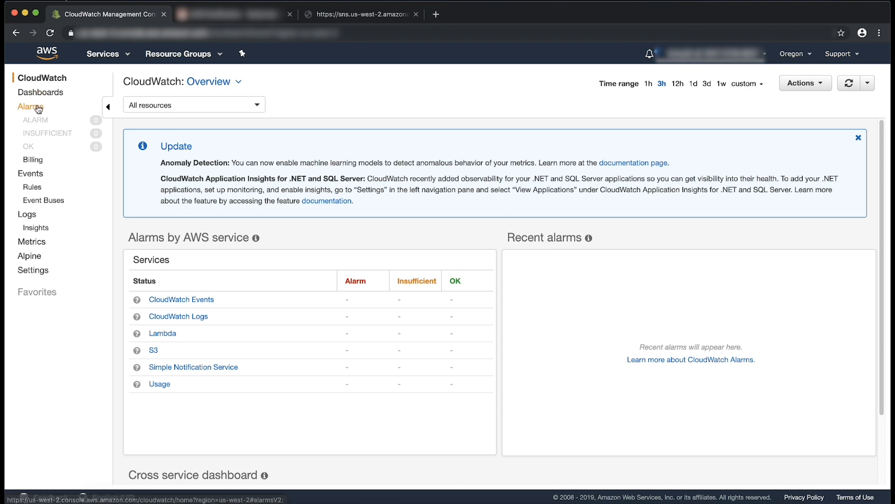
# Start a new alarm from the CloudWatch Alarms list
pyautogui.click(30, 106)
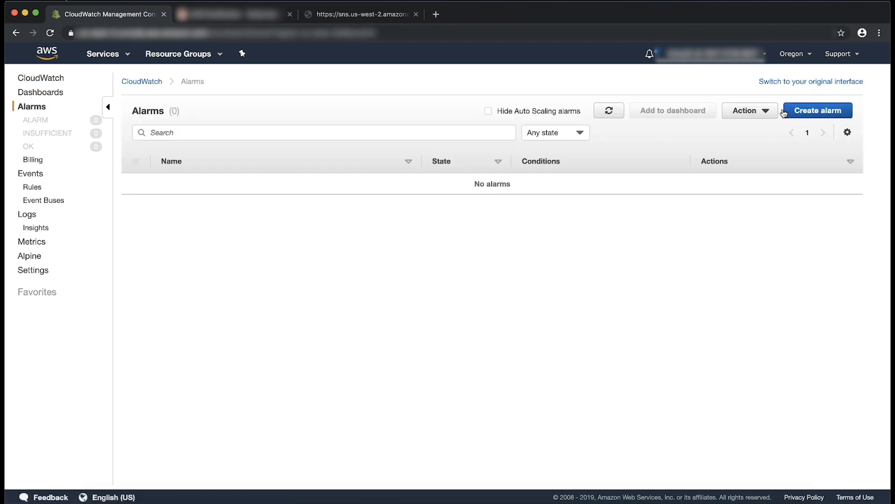
pyautogui.click(817, 110)
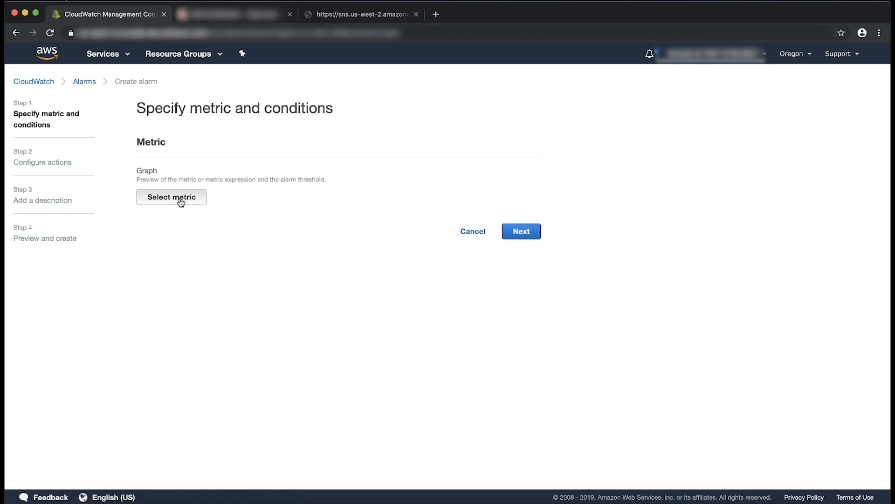
# Select SNS metric SMSMonthToDateSpentUSD from Metrics with no dimensions
pyautogui.click(171, 196)
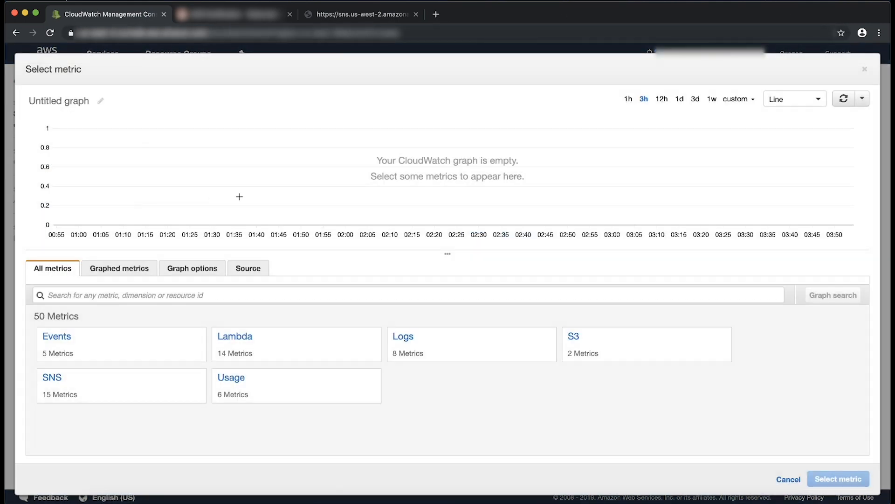
pyautogui.moveTo(169, 306)
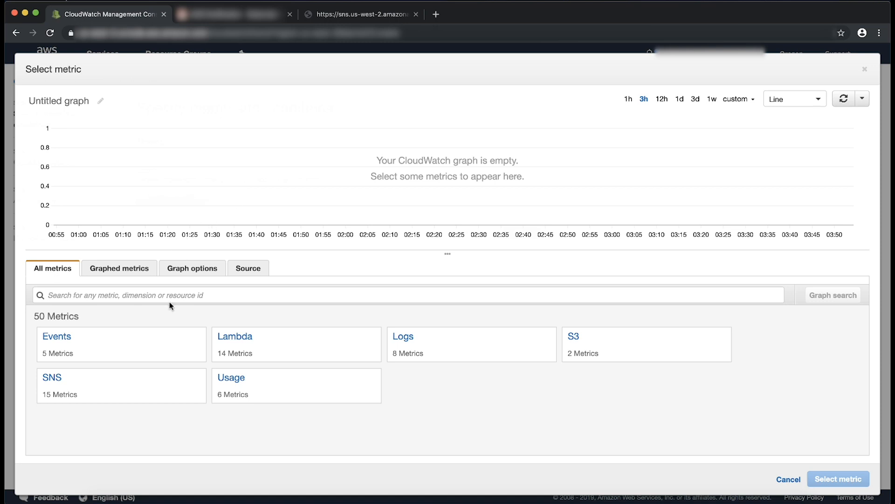
pyautogui.write('SNS')
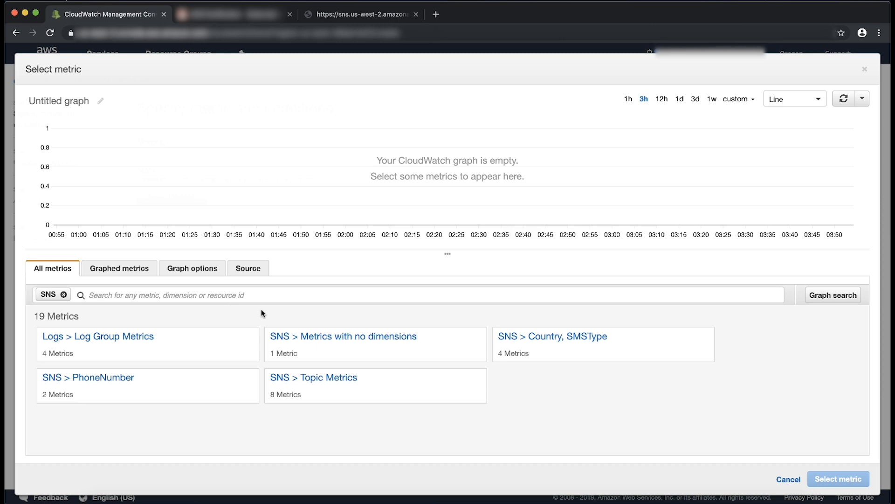
pyautogui.moveTo(341, 364)
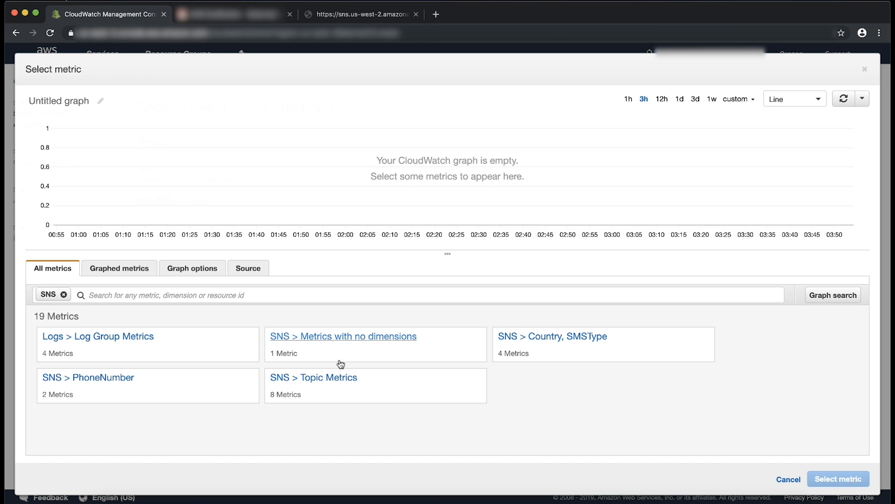
pyautogui.click(343, 336)
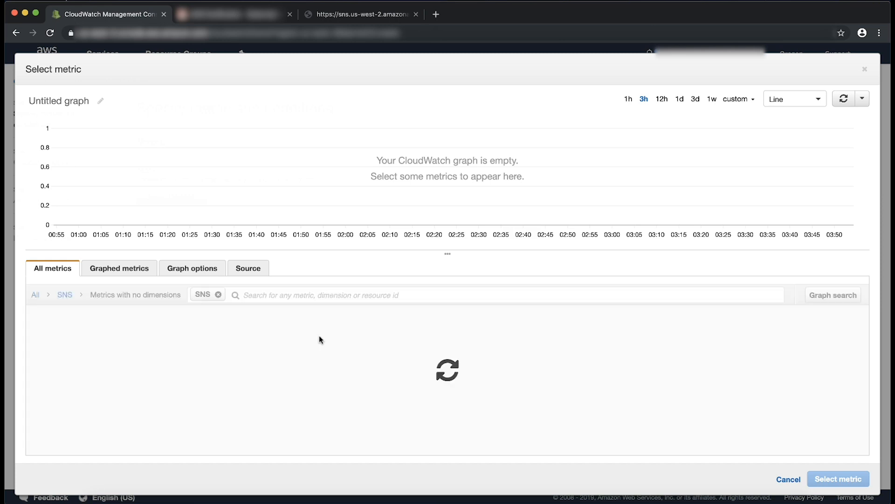
pyautogui.click(36, 334)
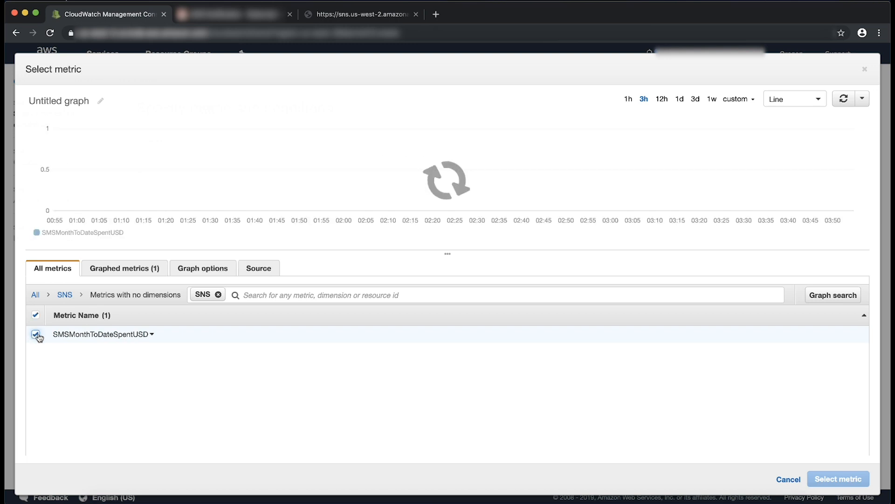
pyautogui.click(838, 478)
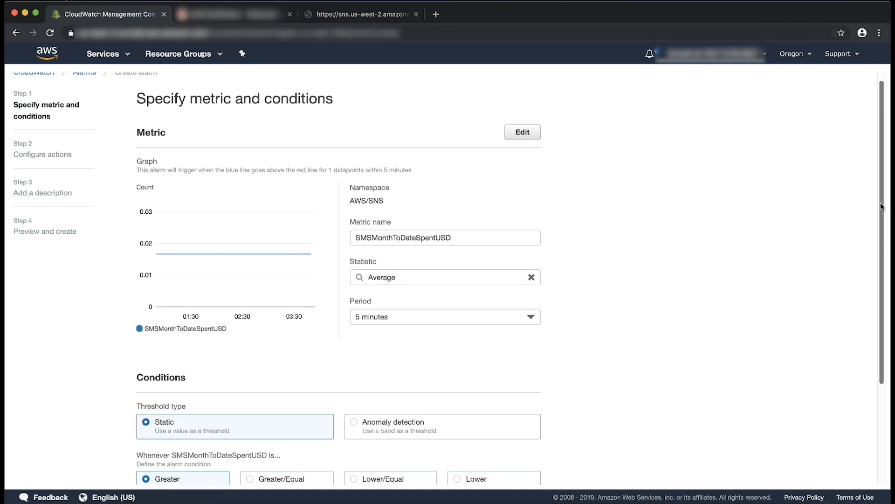
# Set the alarm threshold to Greater/Equal 0.5 and continue
pyautogui.scroll(-3)
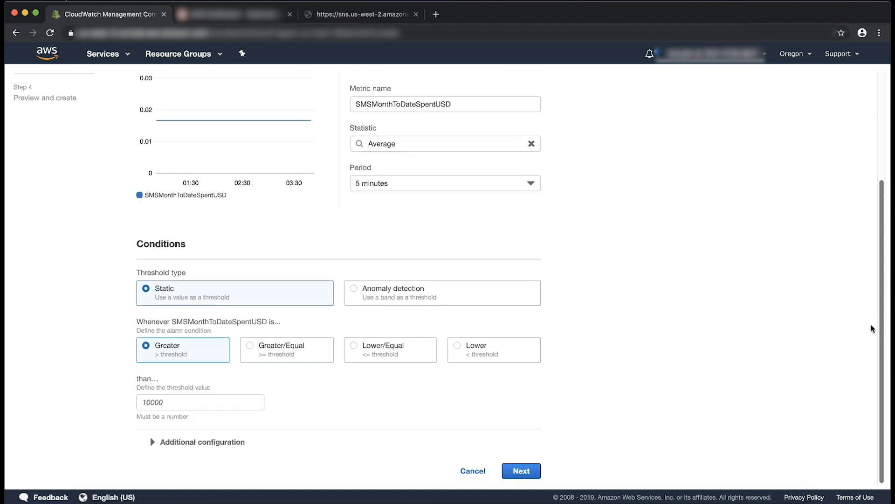
pyautogui.moveTo(585, 237)
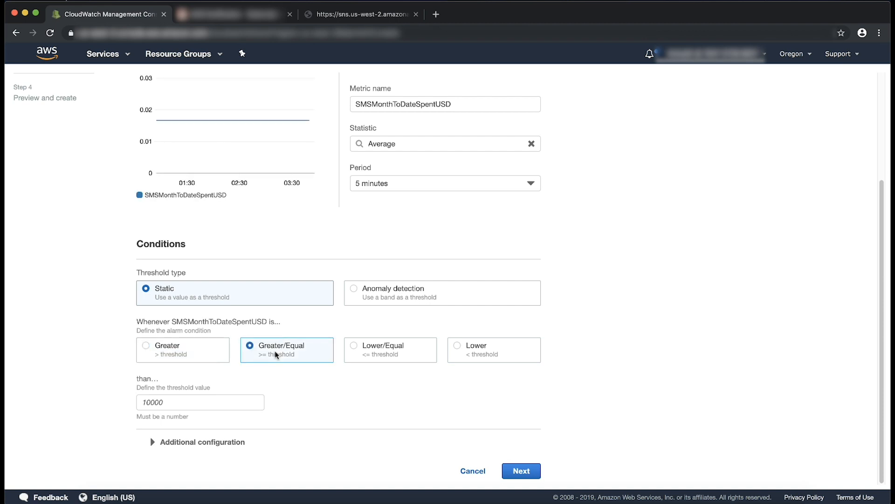
pyautogui.write('0.5')
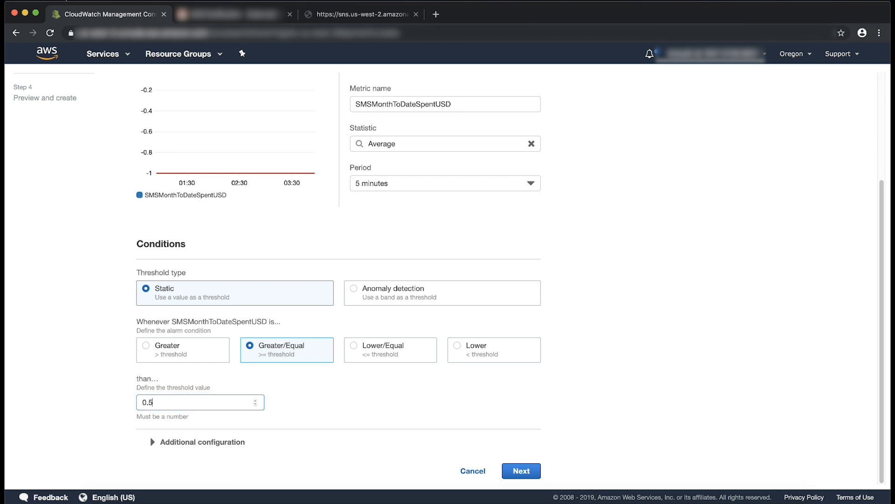
pyautogui.click(521, 471)
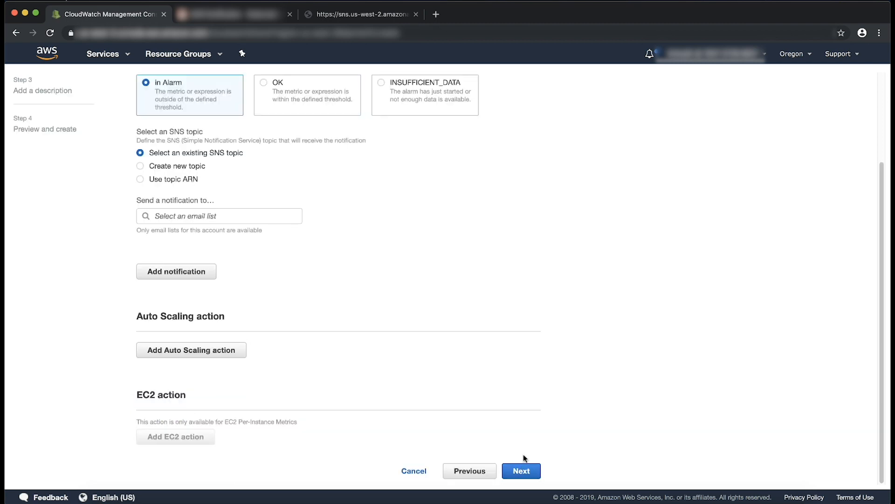
# Send alarm notifications to SMSMonthlySpendTopic and continue
pyautogui.click(219, 215)
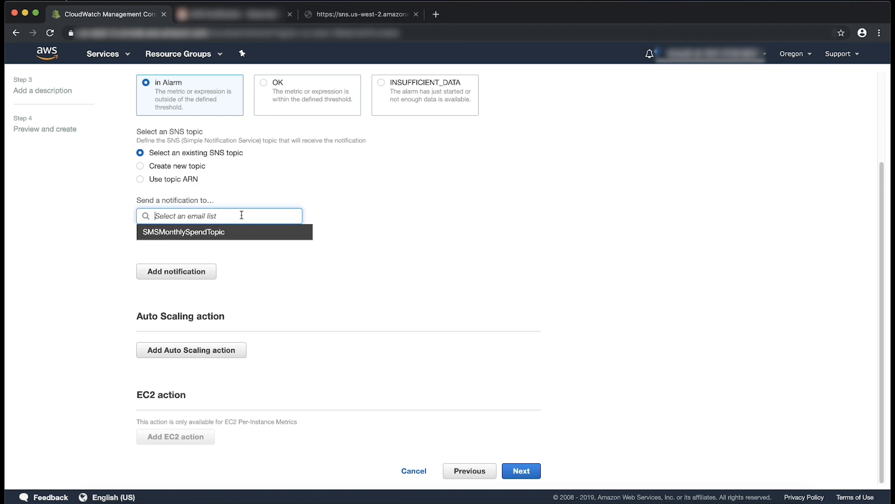
pyautogui.click(183, 232)
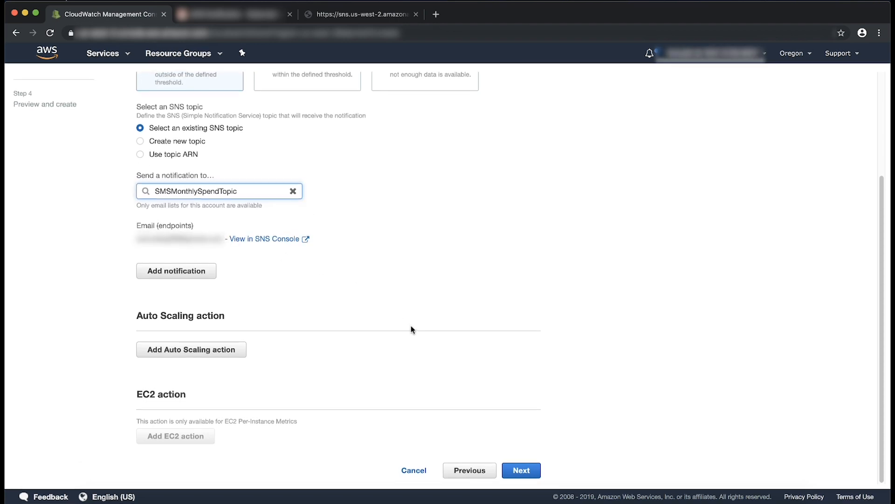
pyautogui.click(520, 470)
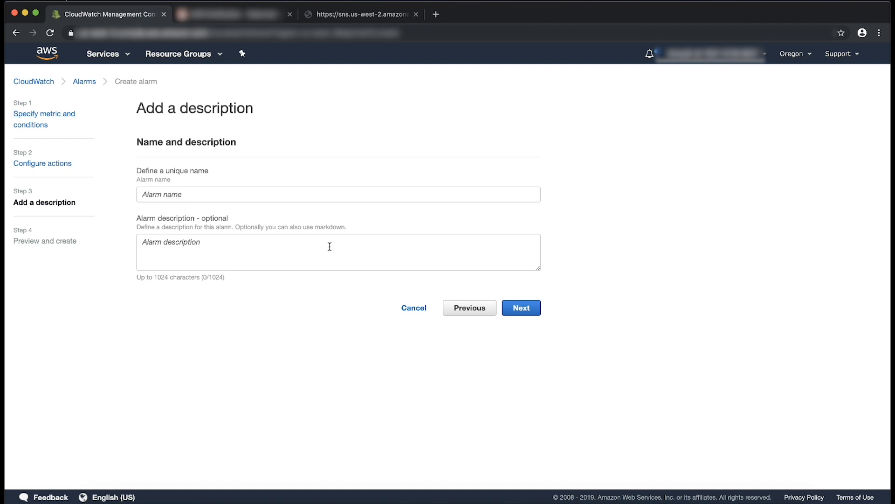
# Name the alarm SMSMontlySpendAlarm, describe it 'You have reached 0.5 dollars'
pyautogui.write('SMSM')
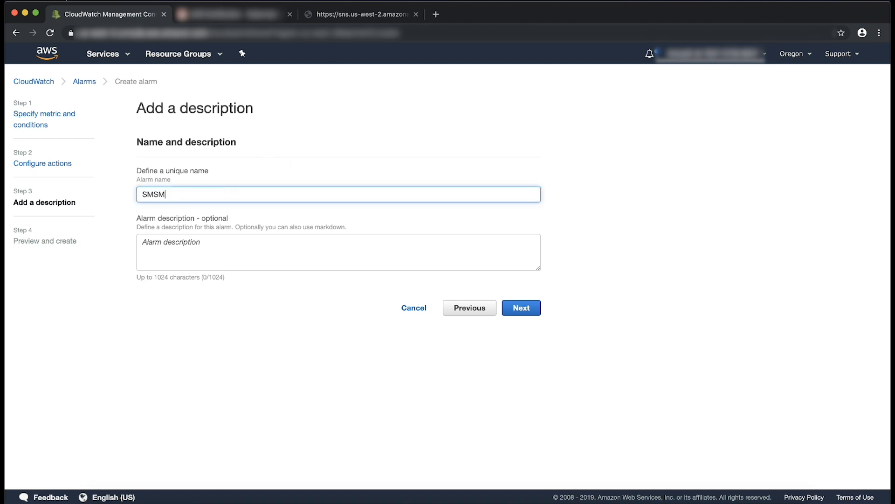
pyautogui.write('ontlySpendA')
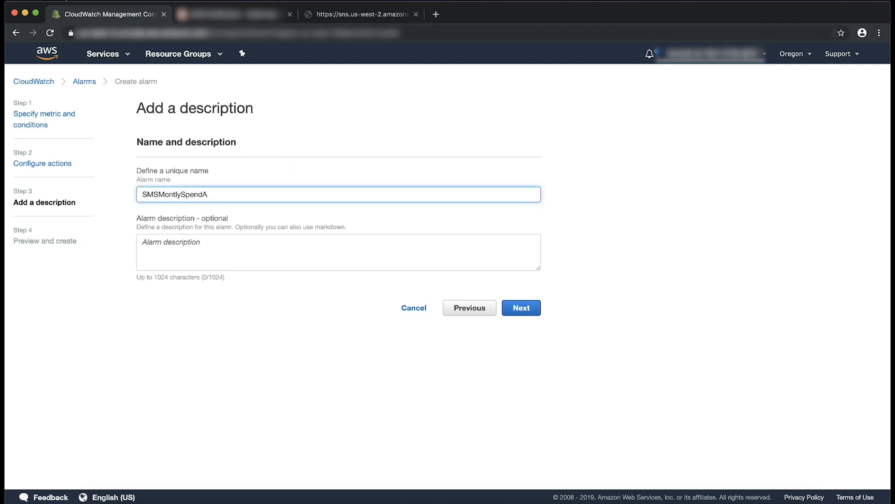
pyautogui.write('You have reached 0.5 d')
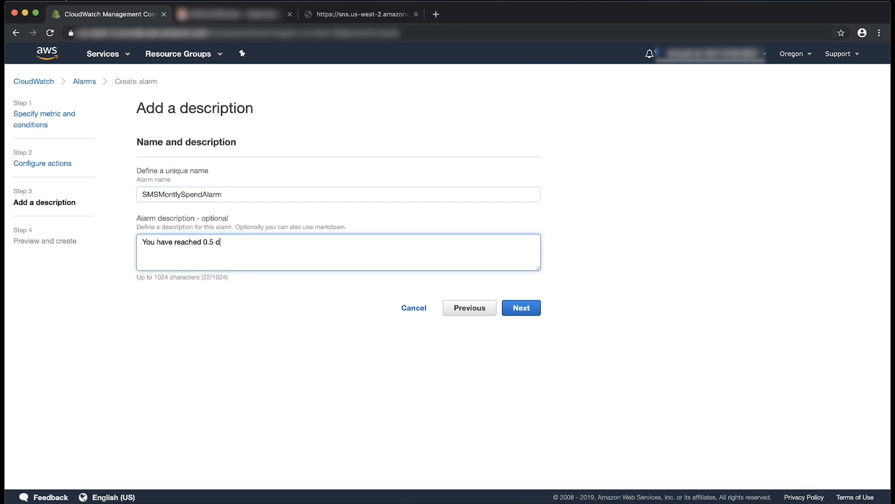
pyautogui.write('ollars')
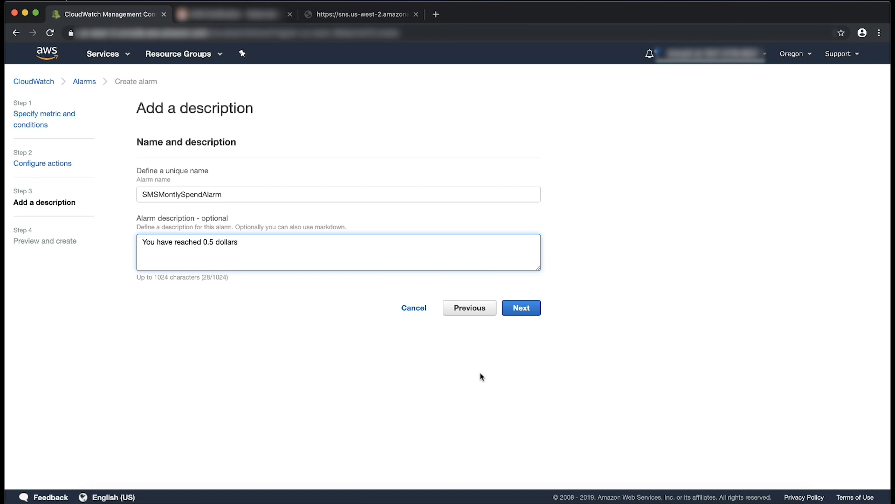
pyautogui.click(520, 308)
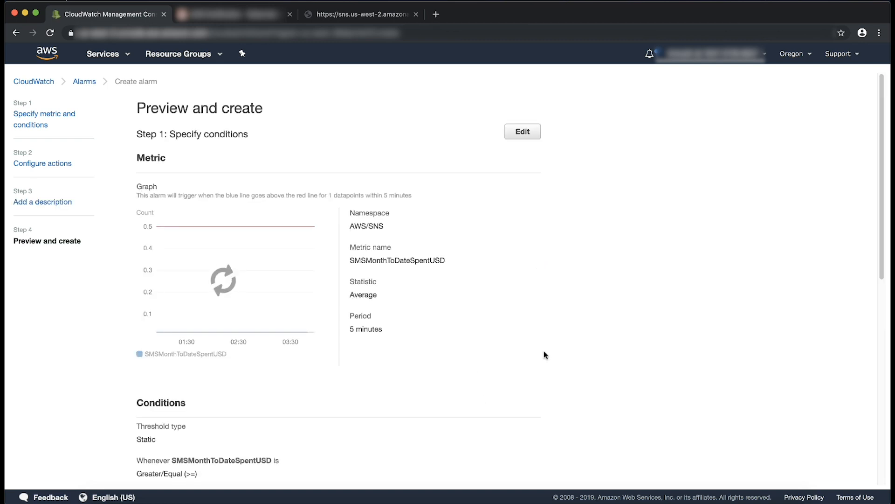
# Create SMSMontlySpendAlarm from the preview page
pyautogui.scroll(-3)
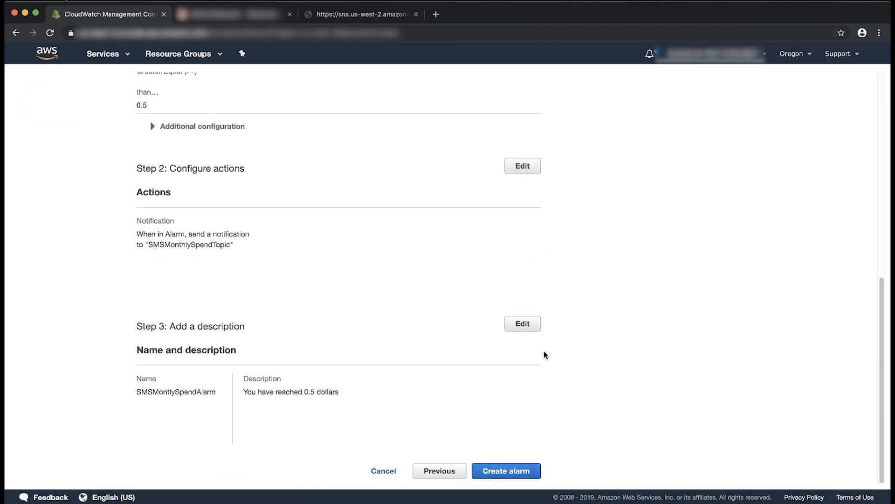
pyautogui.click(506, 471)
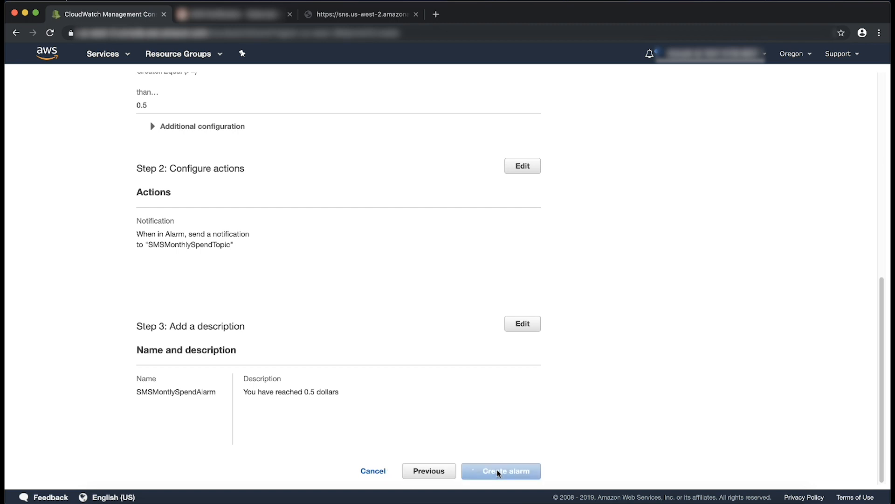
pyautogui.click(501, 471)
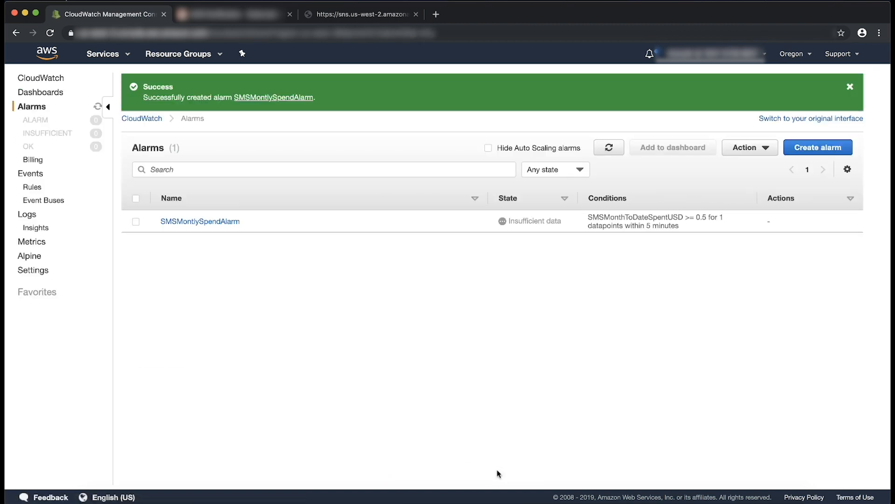